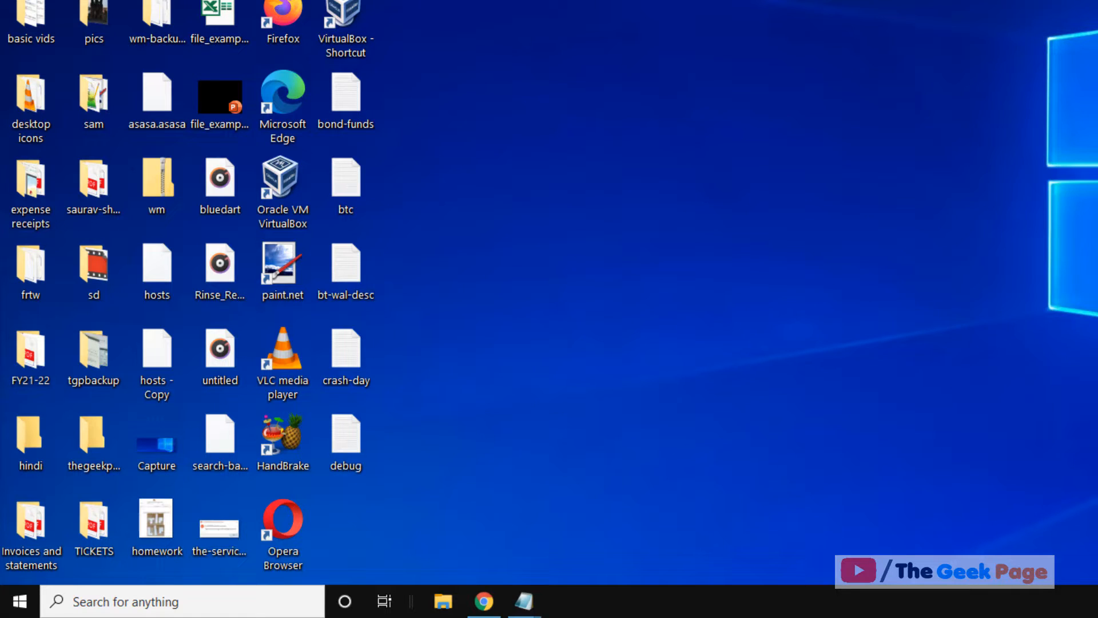
pyautogui.moveTo(742, 292)
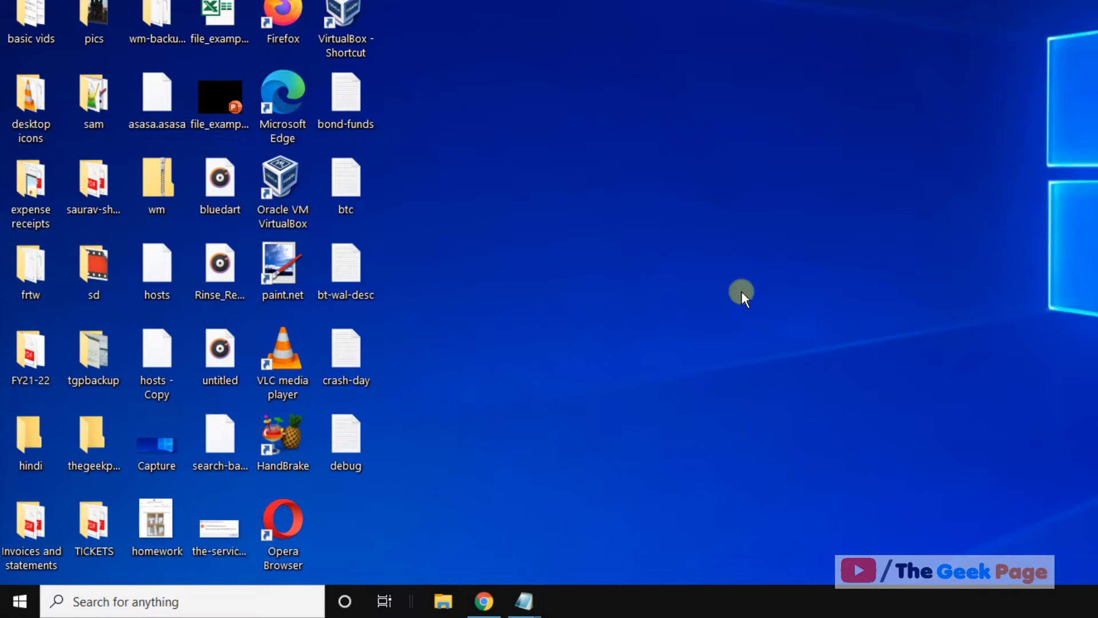
pyautogui.moveTo(687, 308)
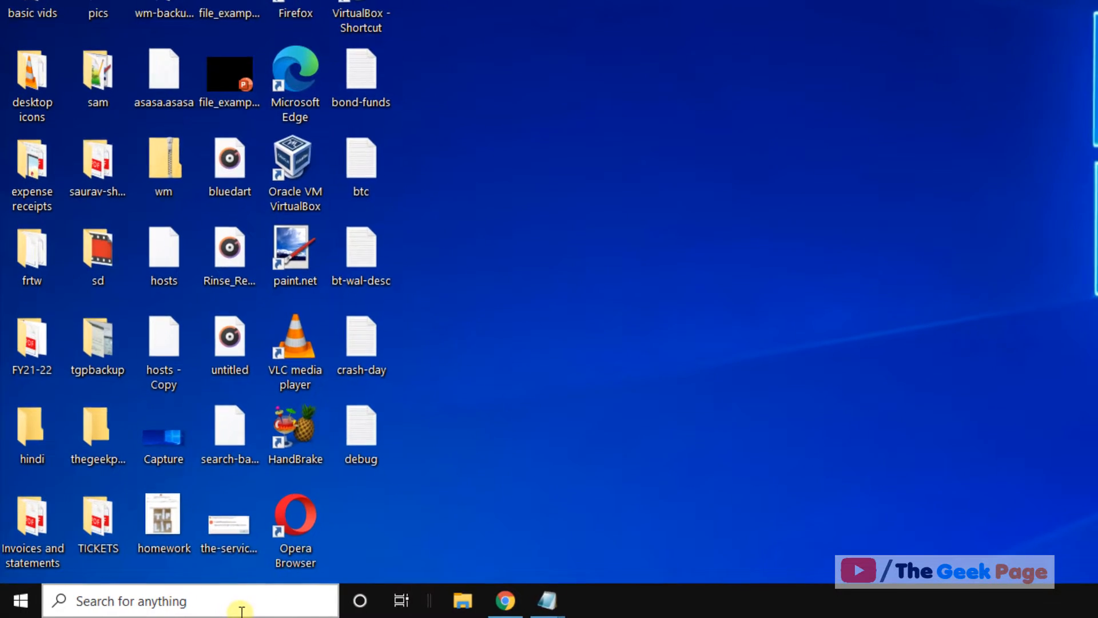
# Step: Search for "services" from the taskbar and launch the Services console
pyautogui.write('services')
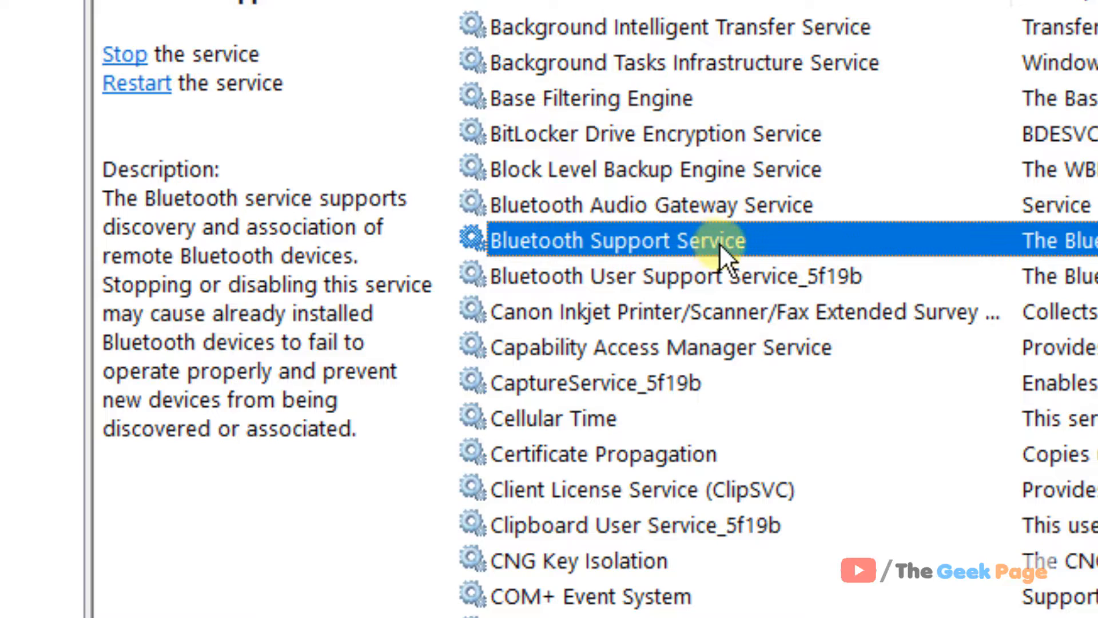
# Step: Set Bluetooth Support Service startup type to Automatic, then restart the service
pyautogui.doubleClick(617, 240)
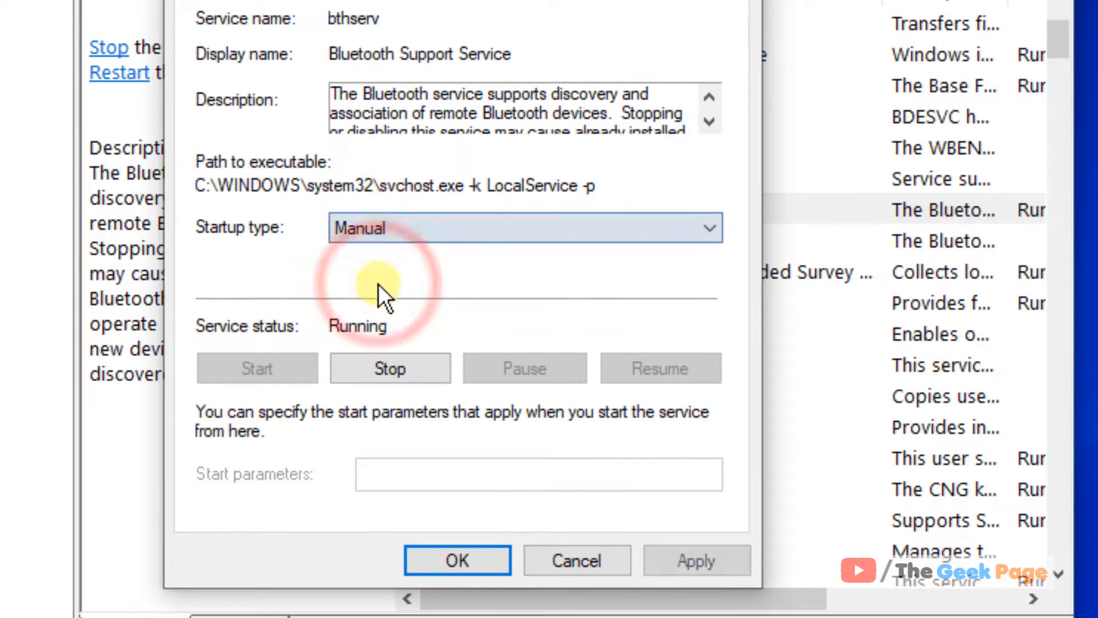
pyautogui.click(526, 227)
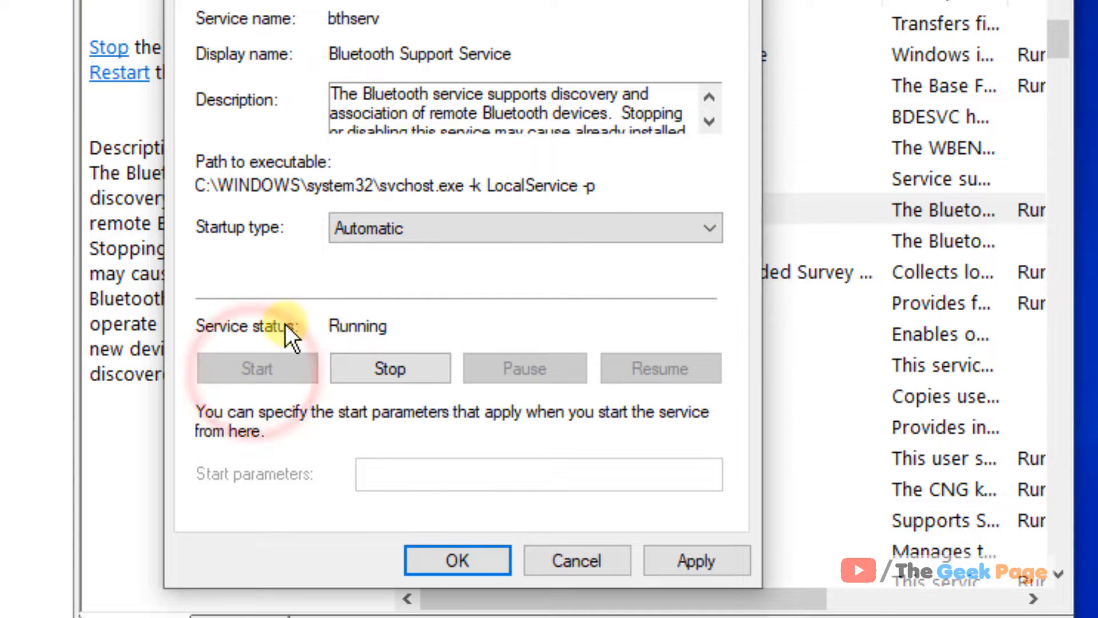
pyautogui.moveTo(214, 383)
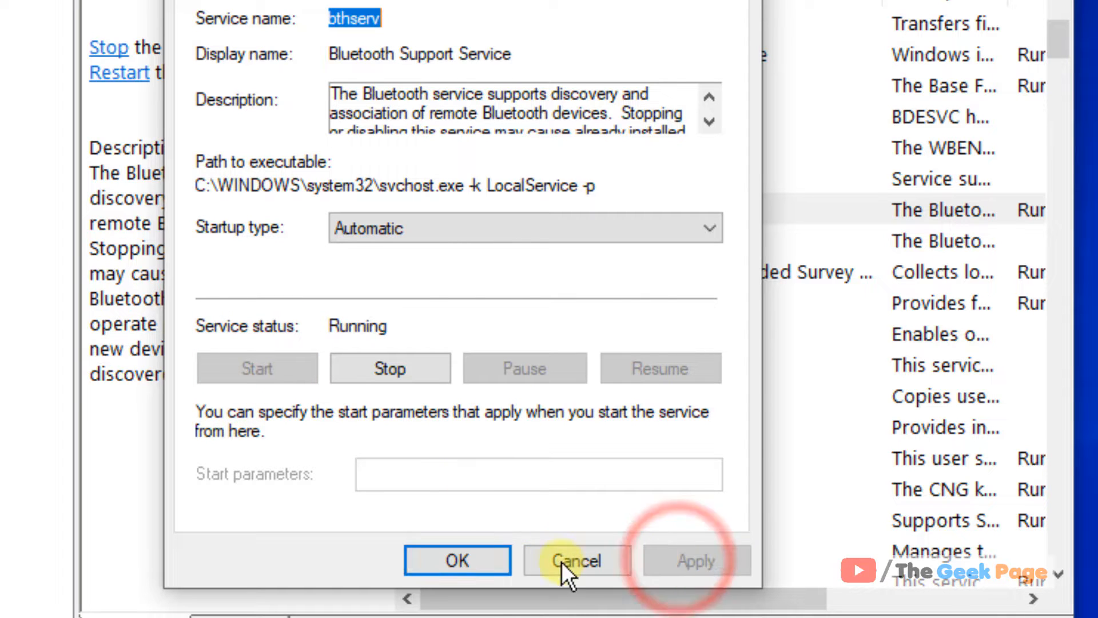
pyautogui.click(577, 561)
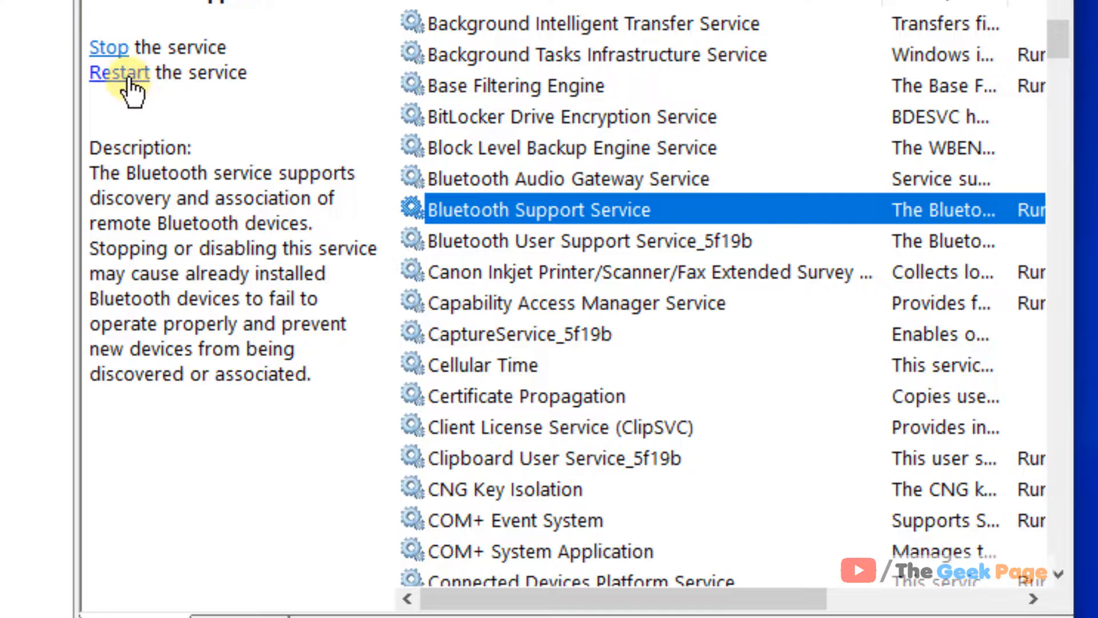
pyautogui.click(117, 72)
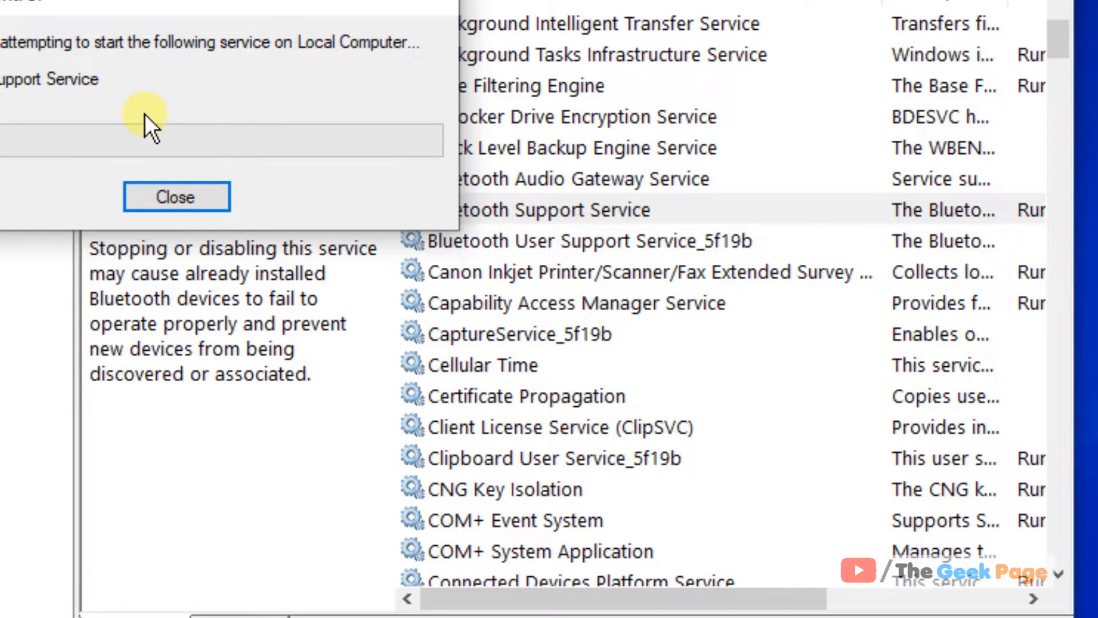
pyautogui.click(176, 196)
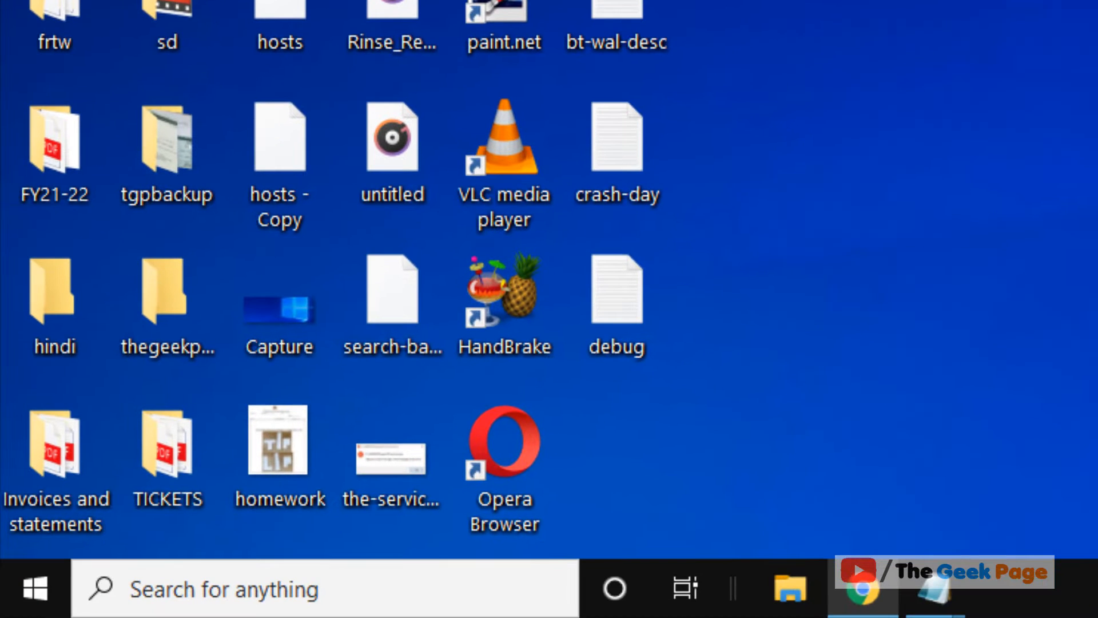
# Step: Browse File Explorer to the C:\Windows\System32 folder
pyautogui.click(56, 455)
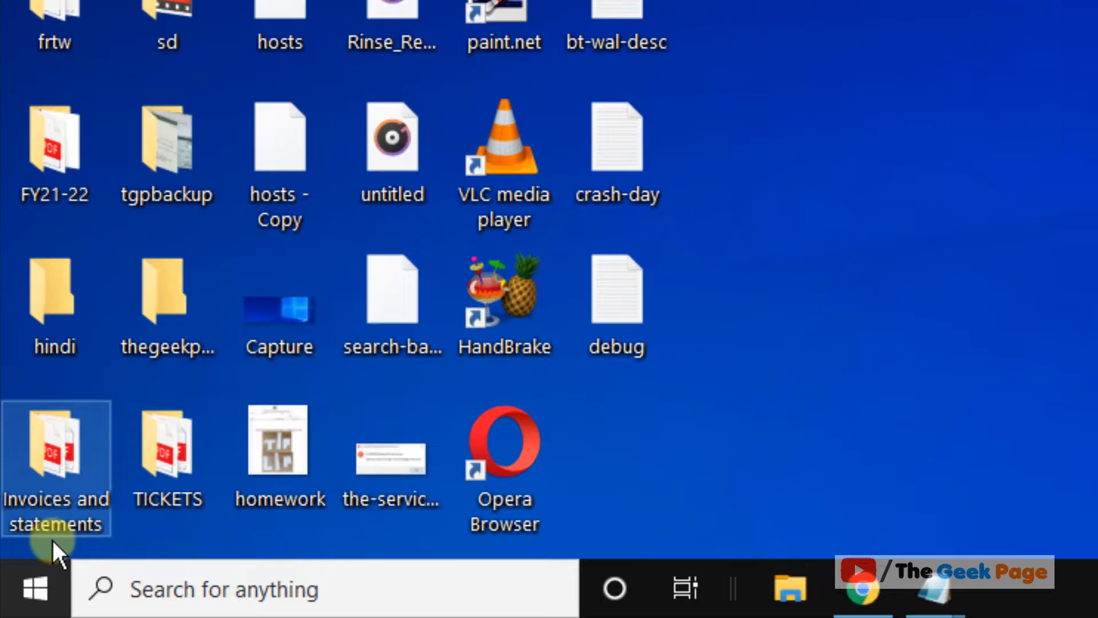
pyautogui.click(788, 588)
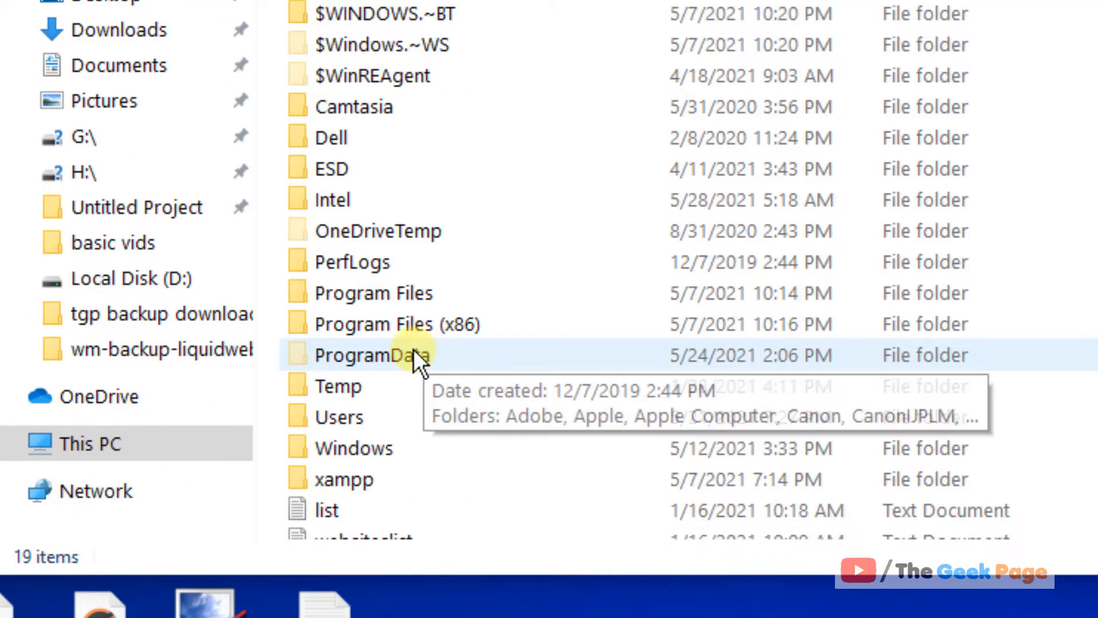
pyautogui.doubleClick(378, 355)
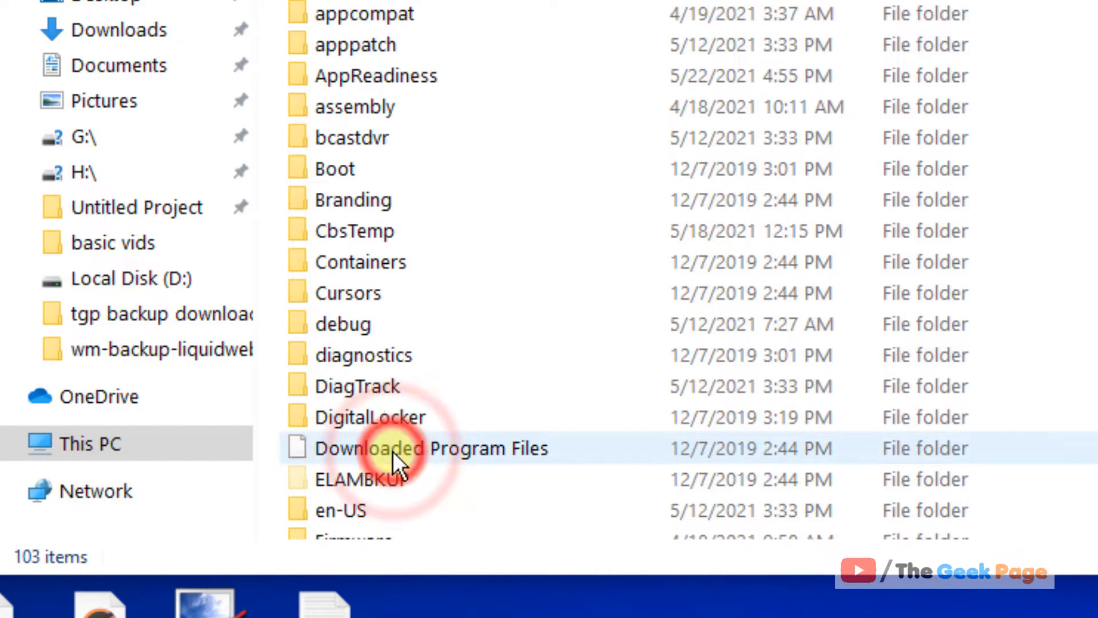
pyautogui.scroll(-3)
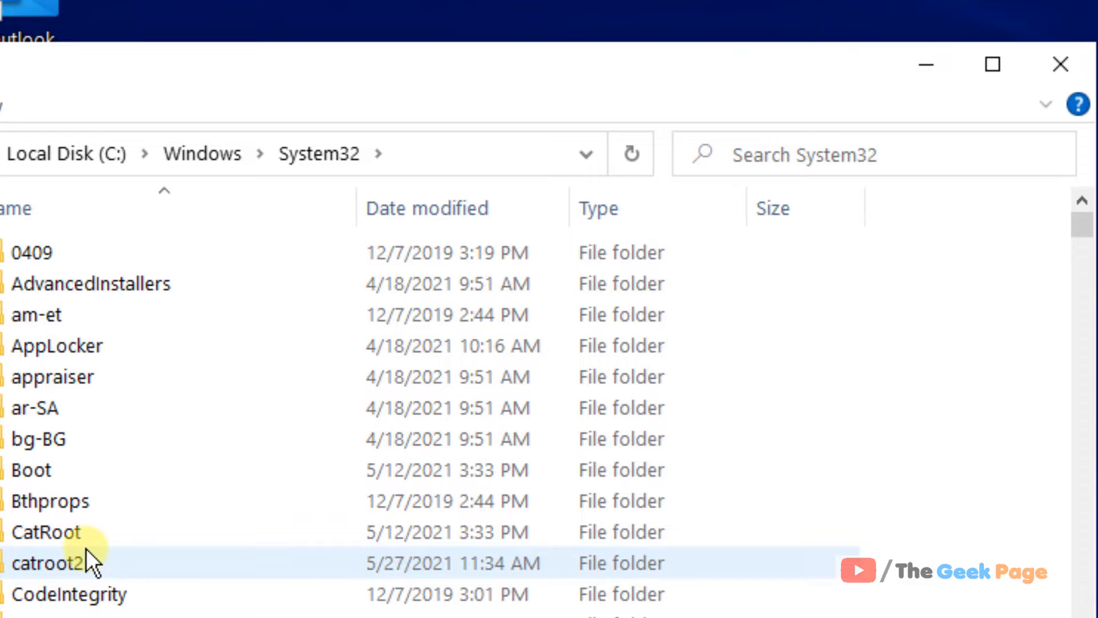
# Step: Search the System32 folder for "fsquirt"
pyautogui.click(805, 154)
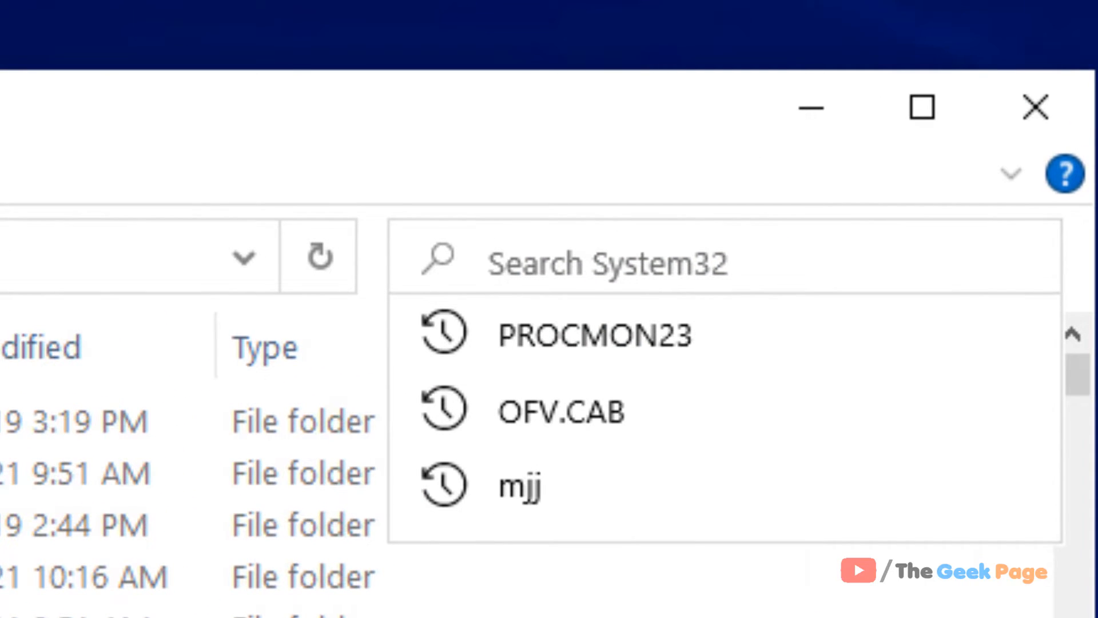
pyautogui.write('fsqui')
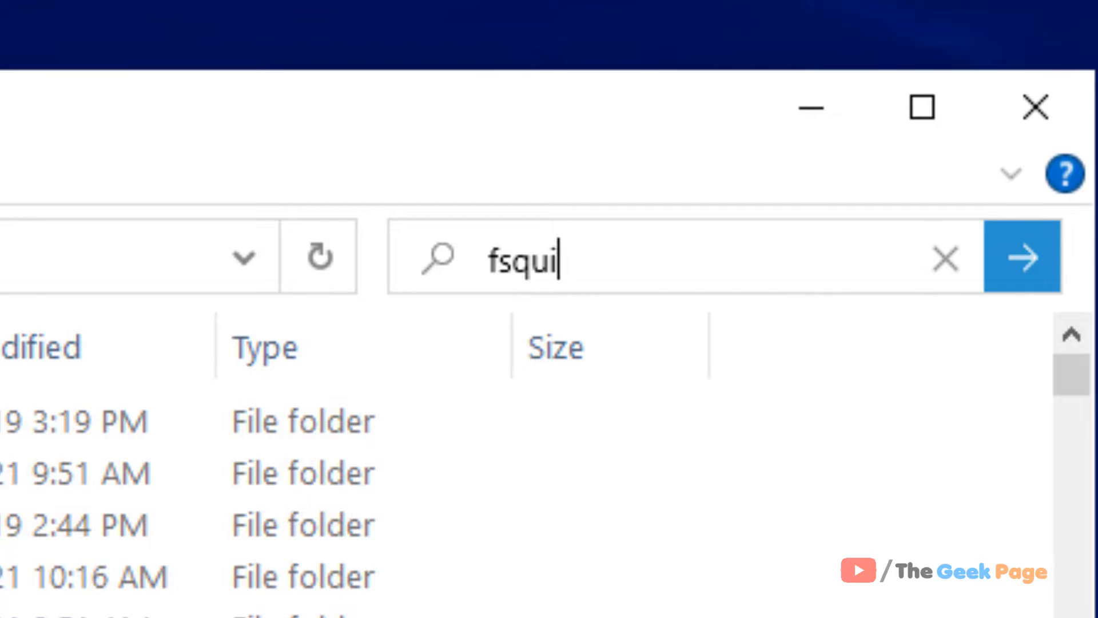
pyautogui.write('rt')
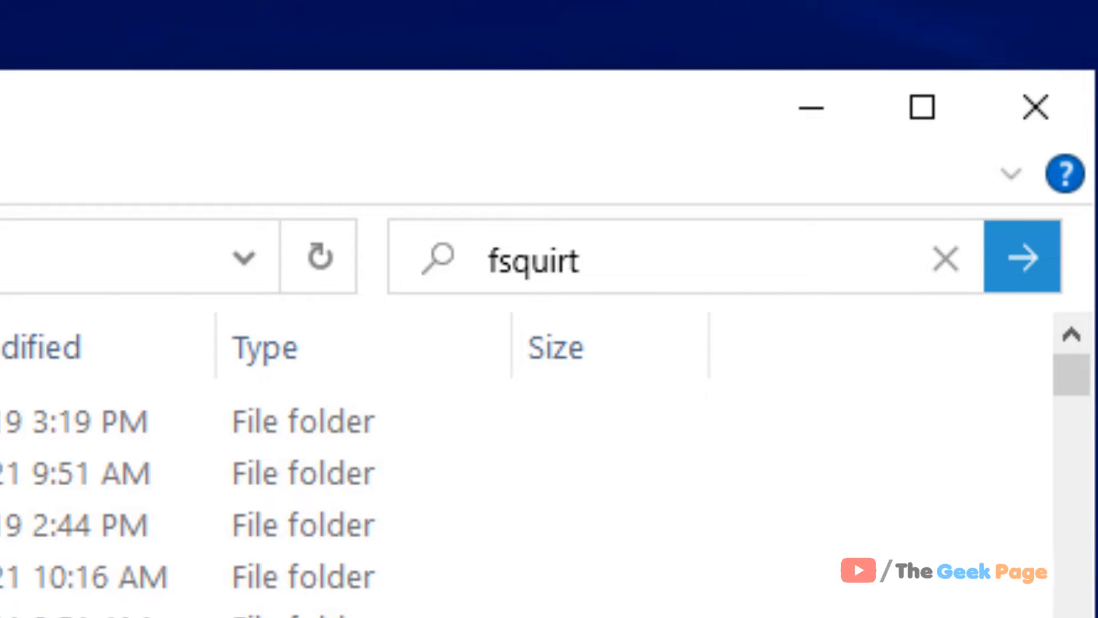
pyautogui.click(1021, 258)
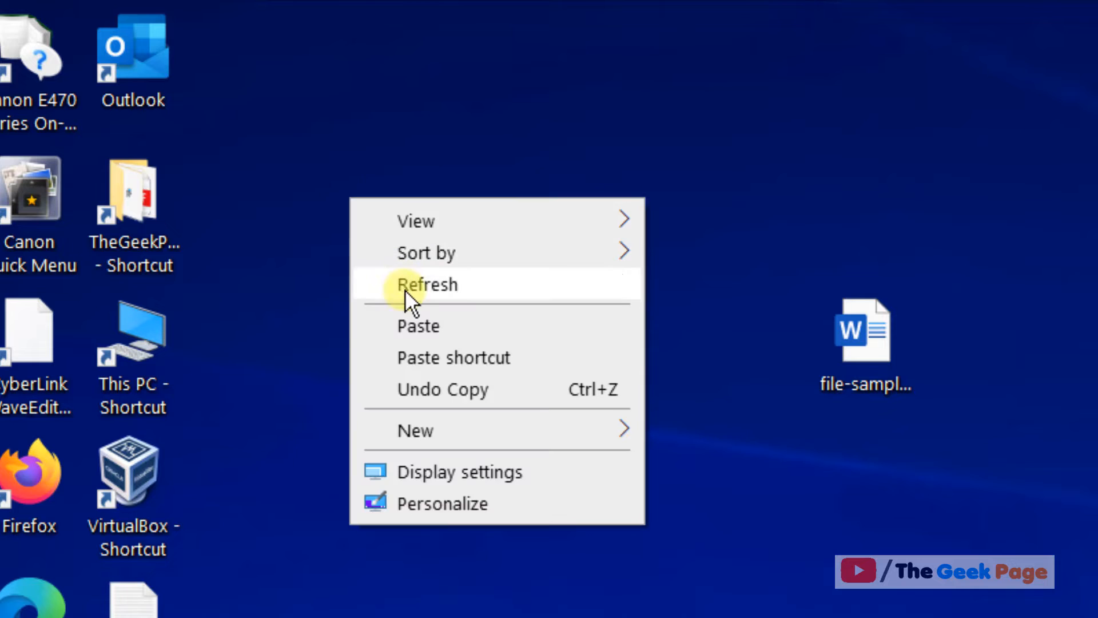
# Step: Paste the copied fsquirt file onto the desktop and launch it
pyautogui.click(427, 285)
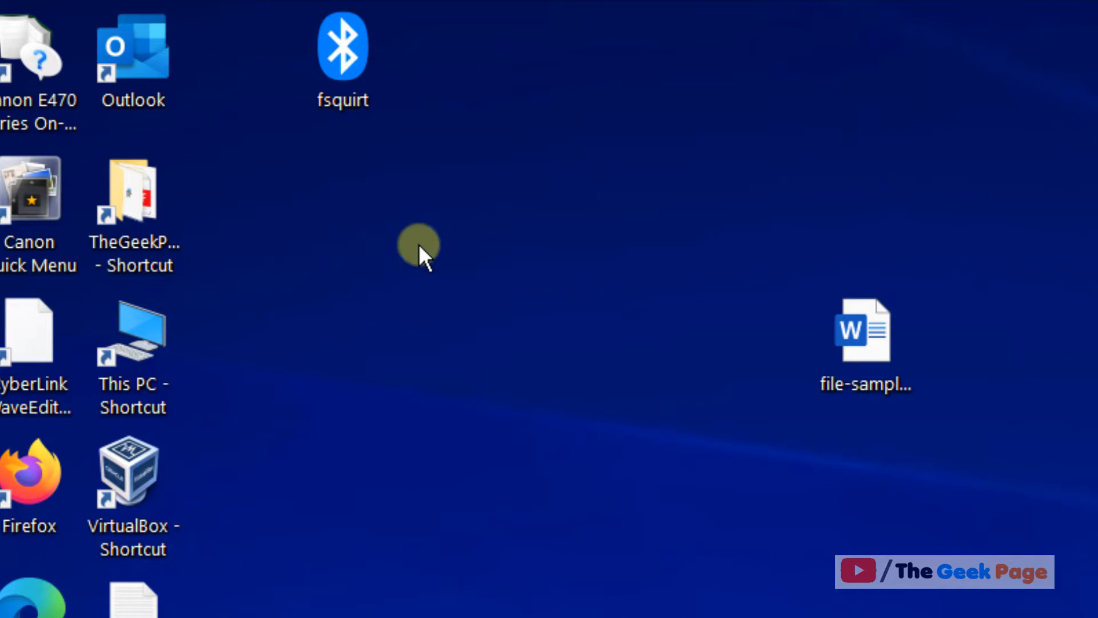
pyautogui.doubleClick(342, 43)
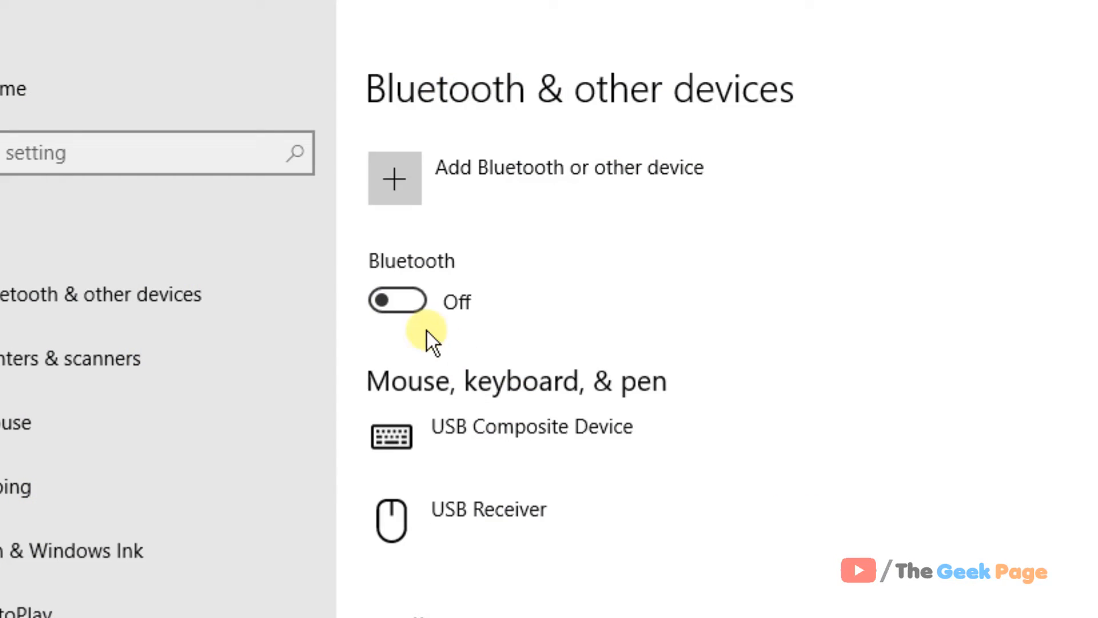
# Step: Flip the Bluetooth switch on the Bluetooth & other devices page
pyautogui.click(397, 300)
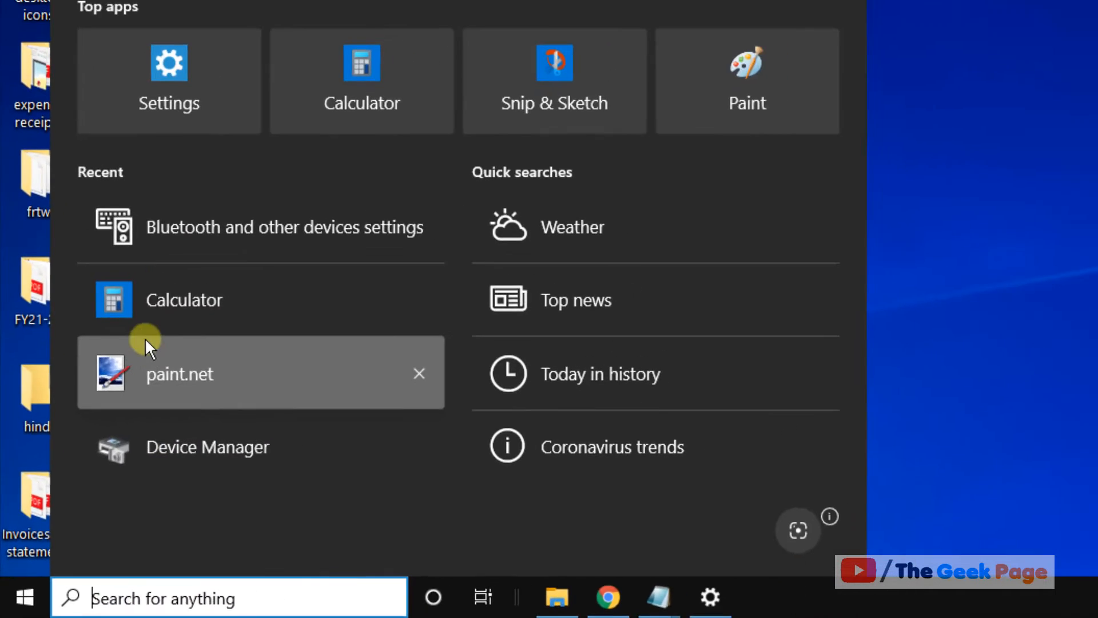
# Step: Search "ch" and launch Google Chrome
pyautogui.write('ch')
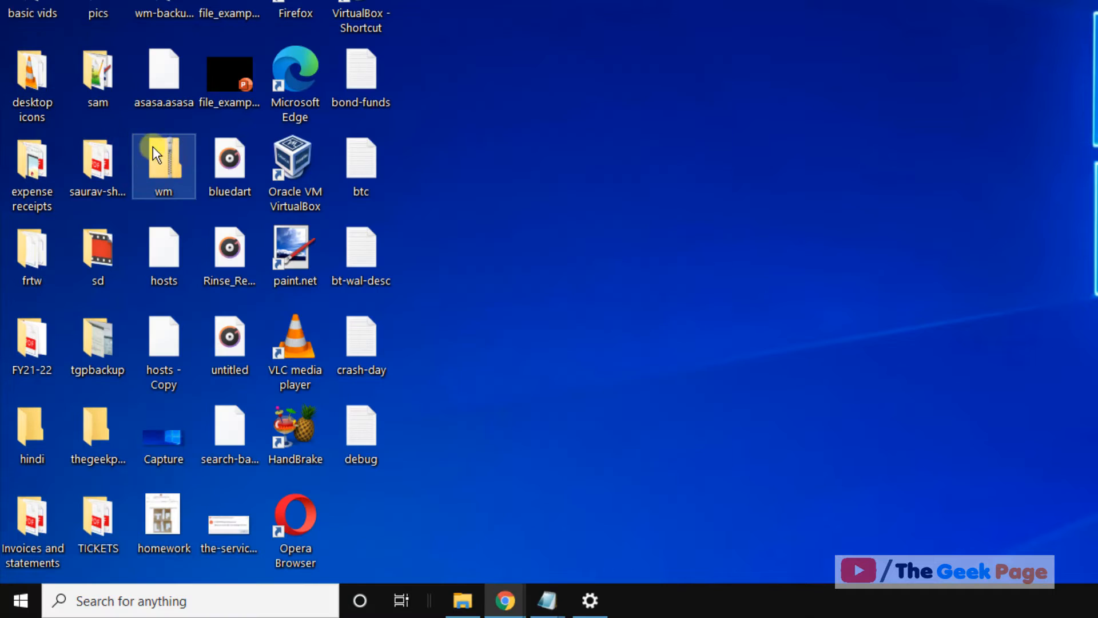
pyautogui.click(504, 600)
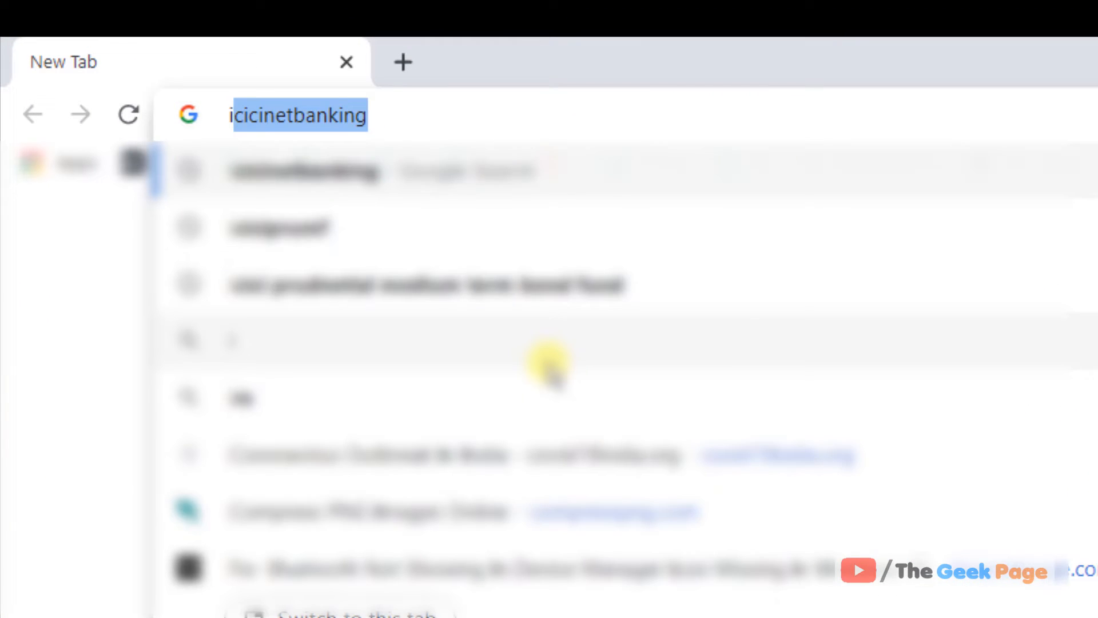
# Step: Search the web for "intel bluetooth driver for windows 10"
pyautogui.write('intel bluetooth driver')
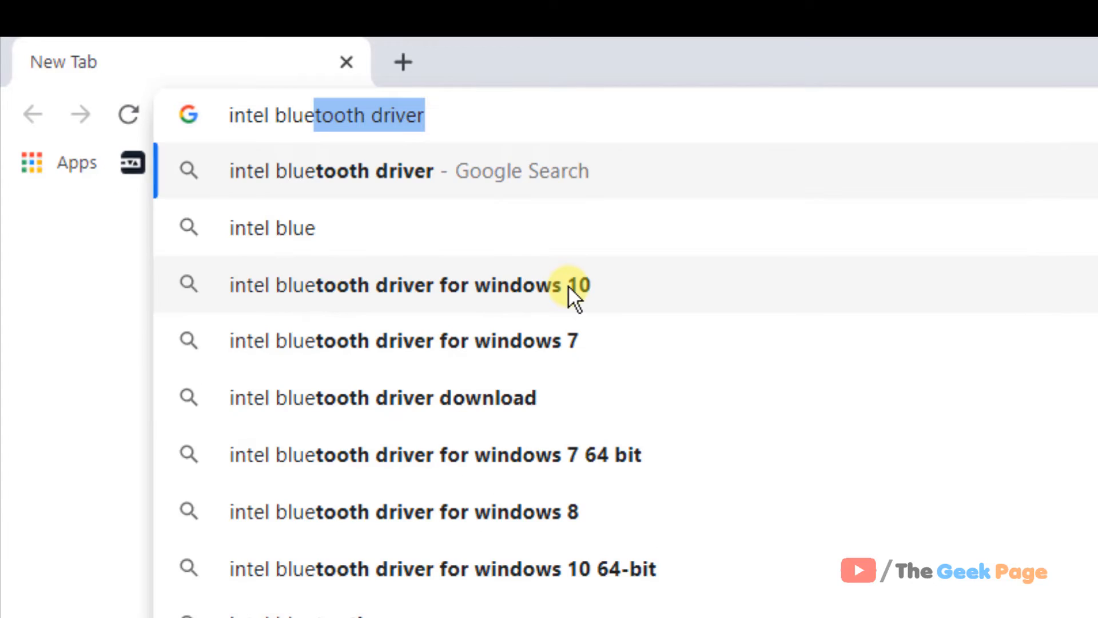
pyautogui.click(410, 285)
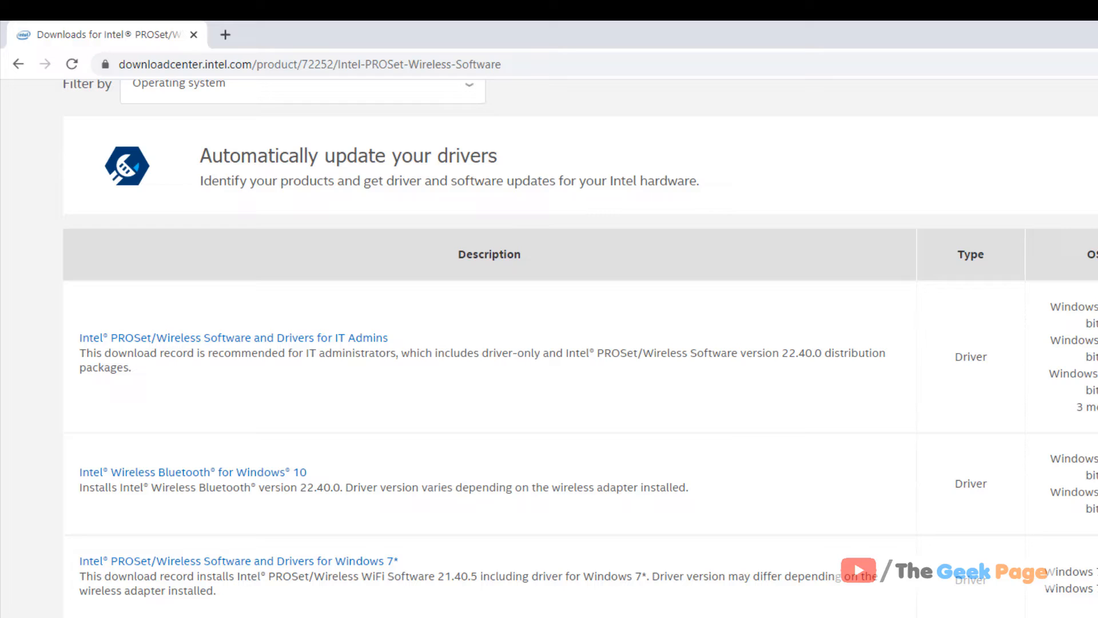
pyautogui.moveTo(338, 370)
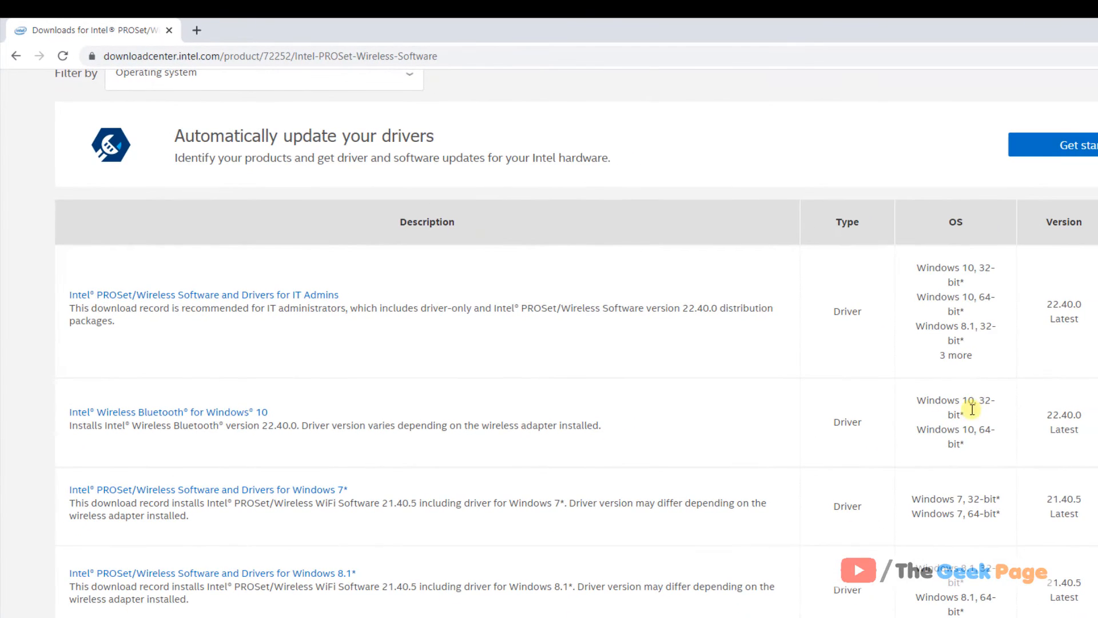
pyautogui.moveTo(195, 414)
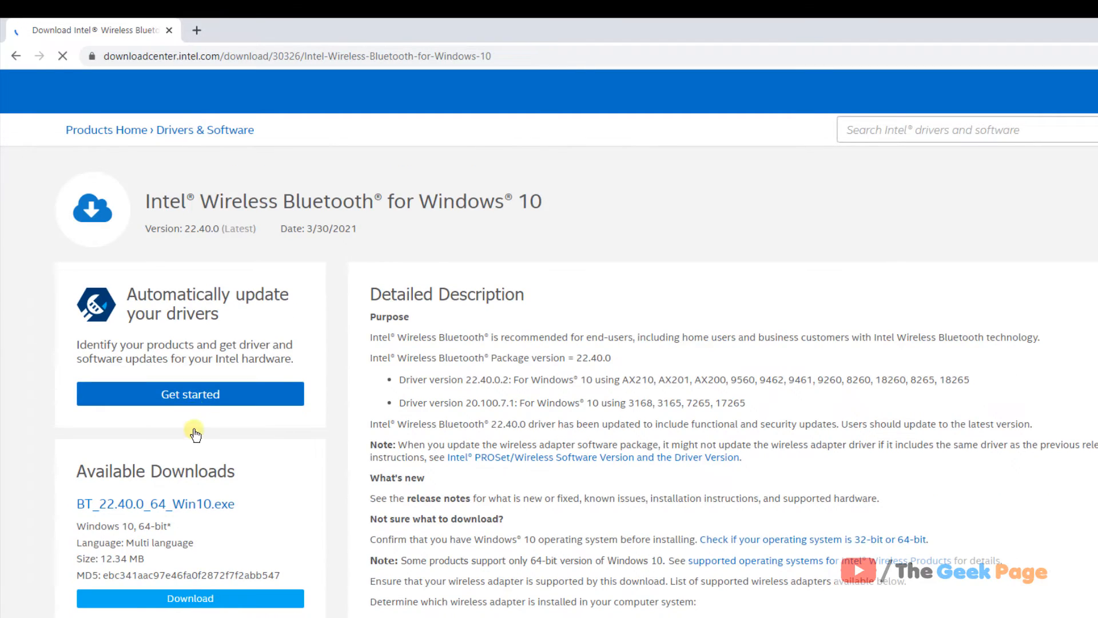
# Step: Download BT_22.40.0_64_Win10.exe from Intel, accepting the license agreement
pyautogui.scroll(-3)
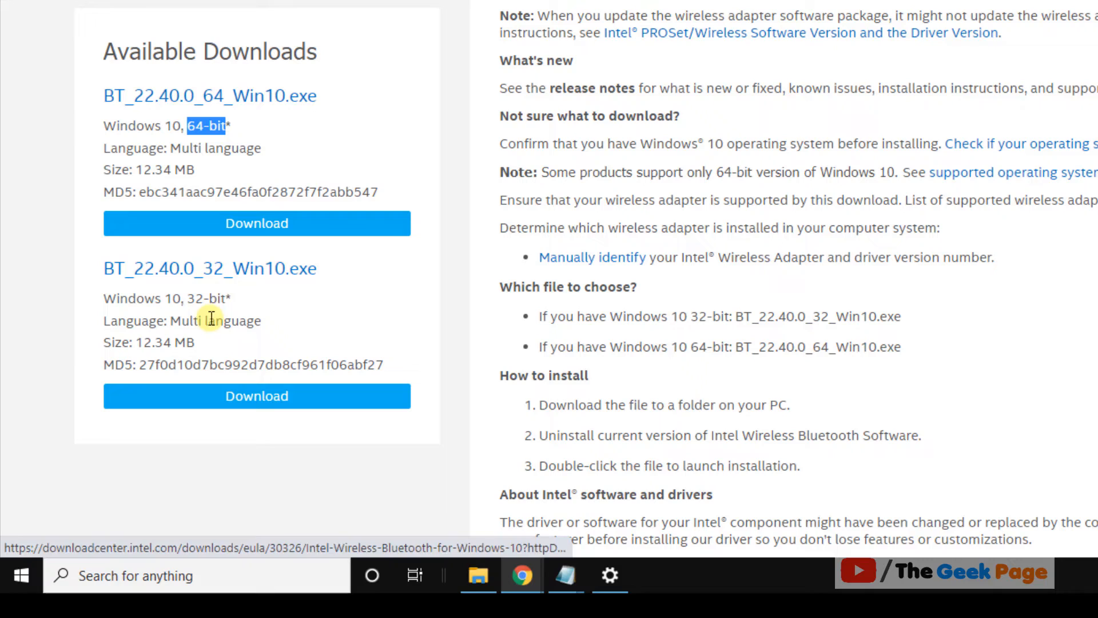
pyautogui.moveTo(256, 224)
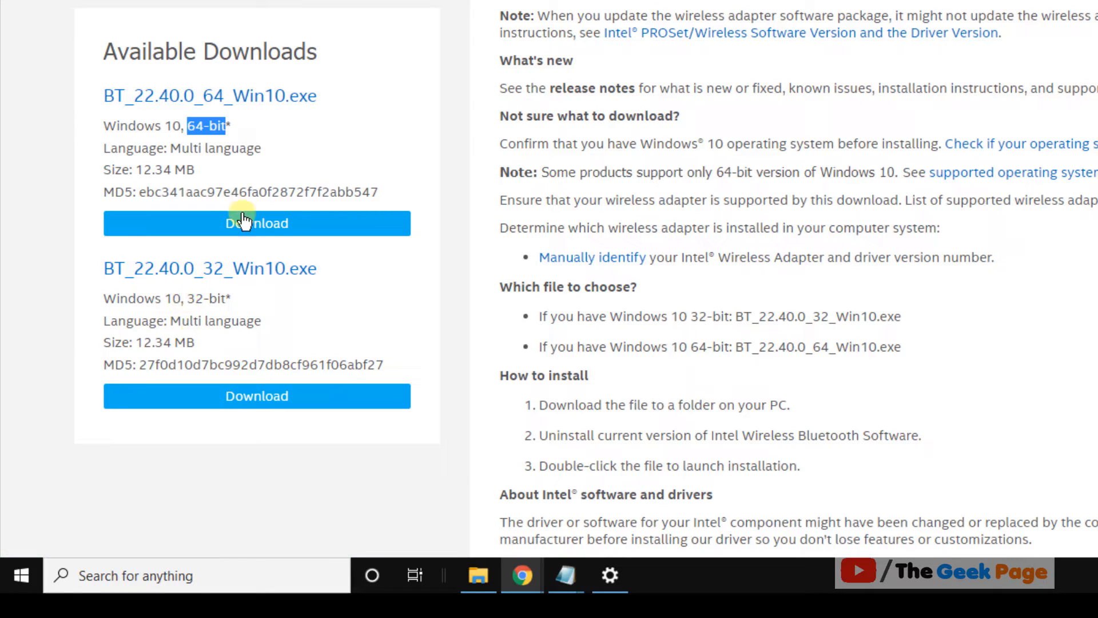
pyautogui.click(201, 134)
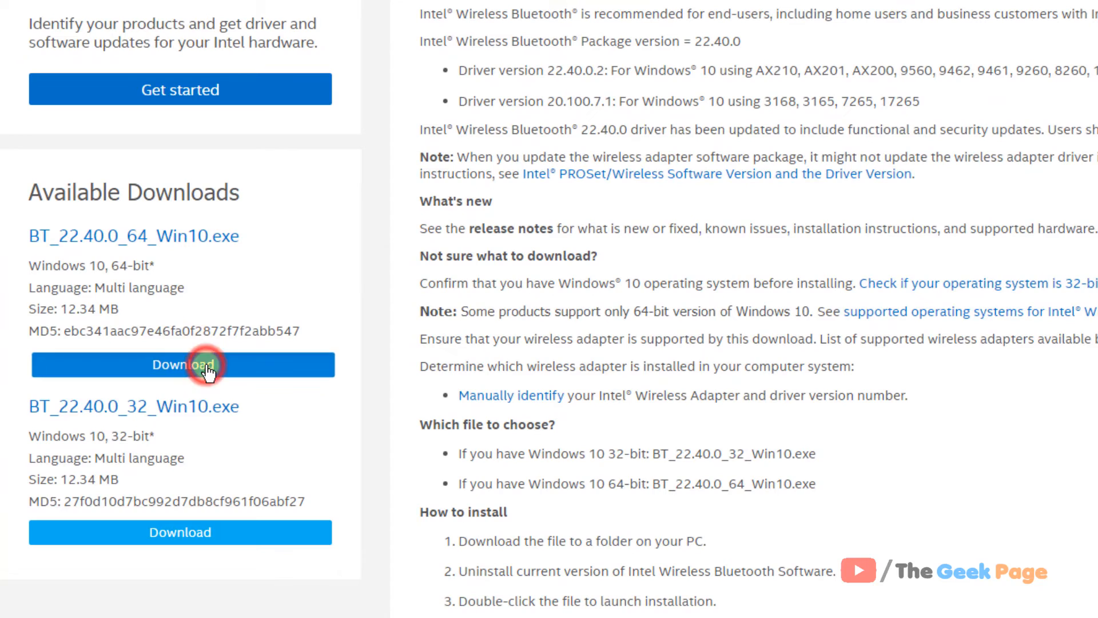
pyautogui.click(179, 364)
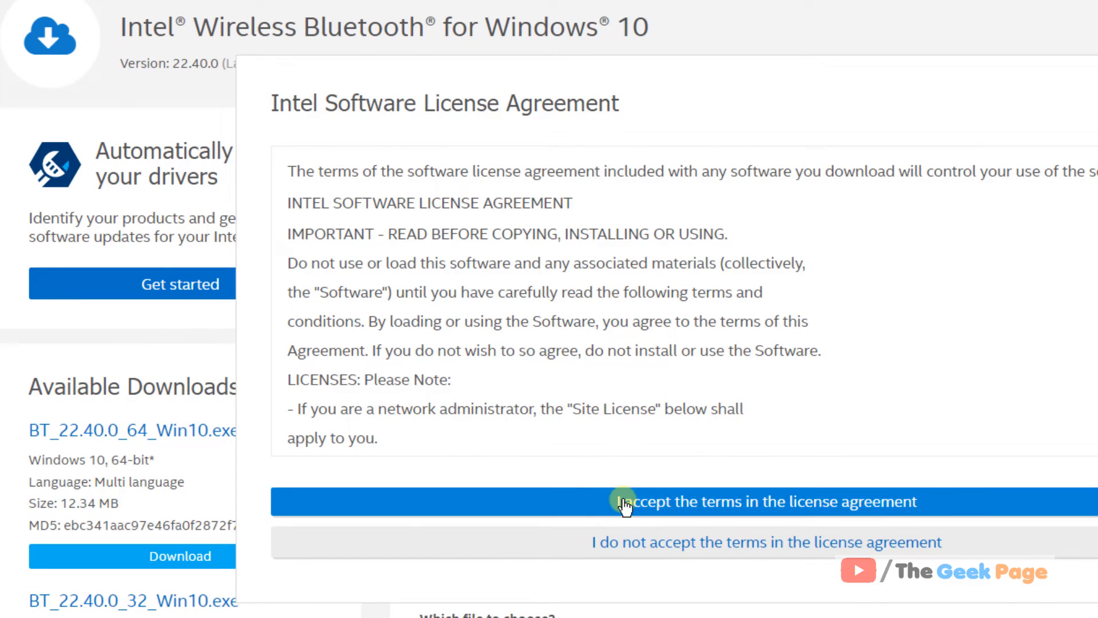
pyautogui.click(626, 501)
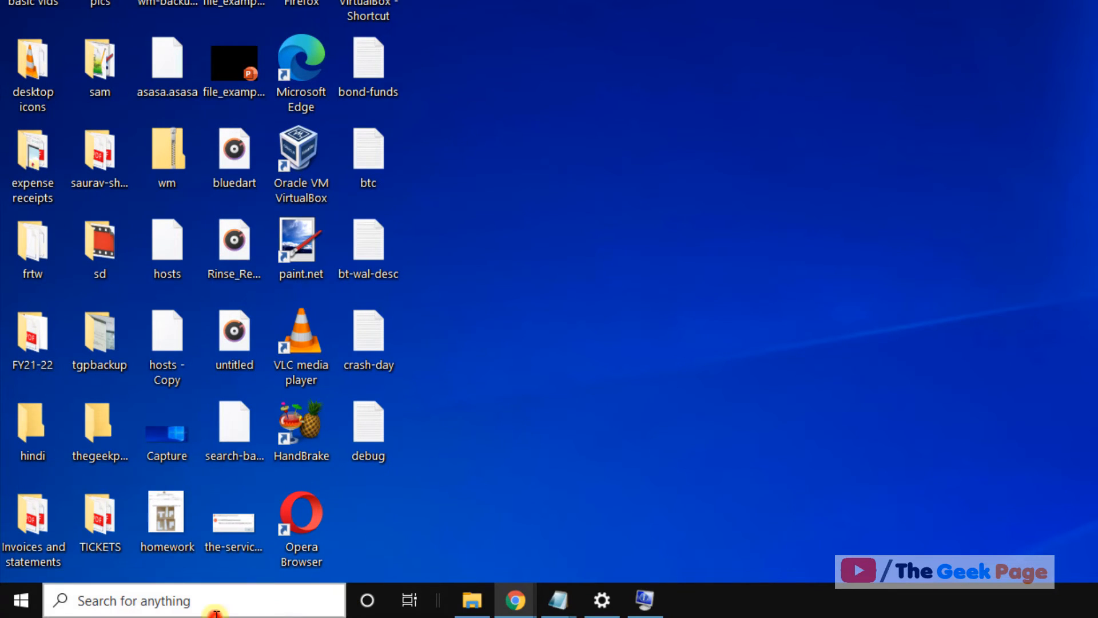
# Step: Search "device Manager" and launch Device Manager from the results
pyautogui.write('device Manager')
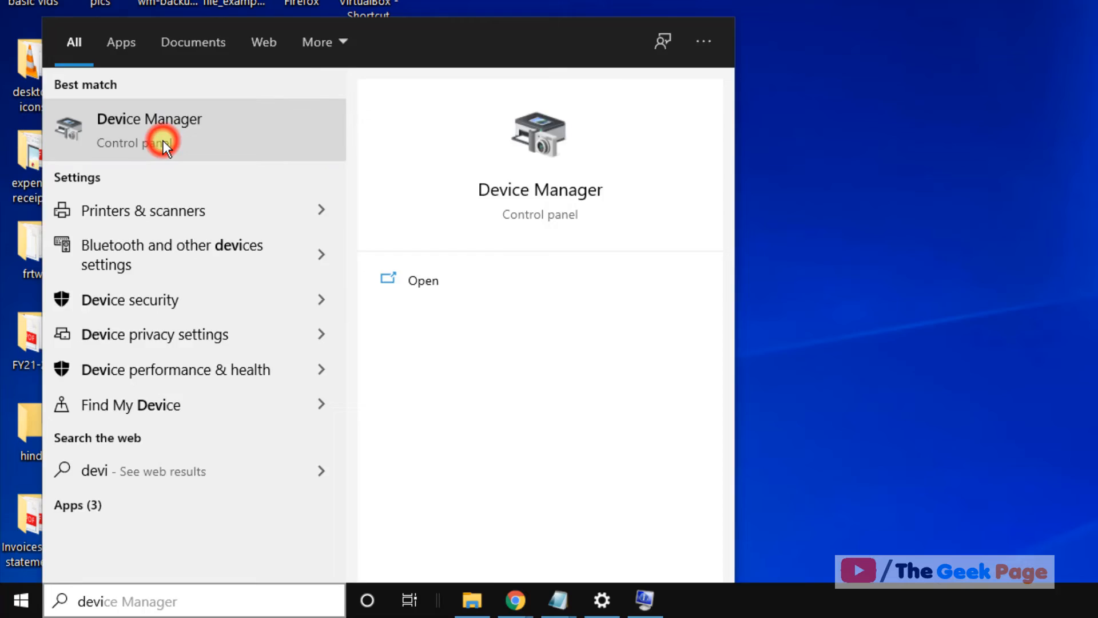
pyautogui.click(149, 130)
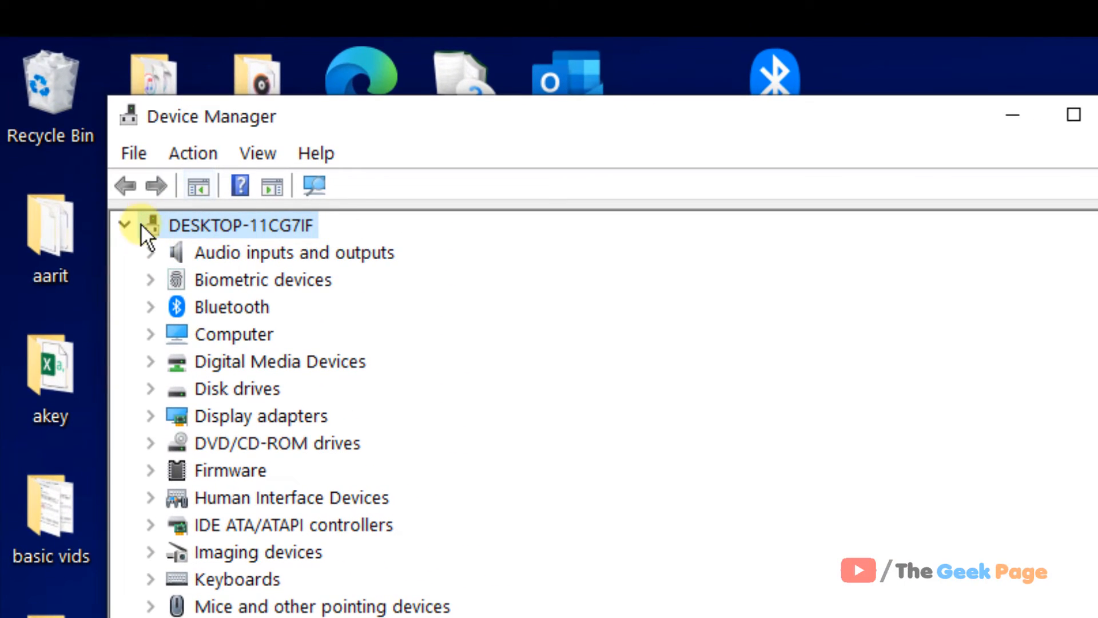
# Step: Start the Add legacy hardware wizard with manual install and Network adapters as the type
pyautogui.click(193, 152)
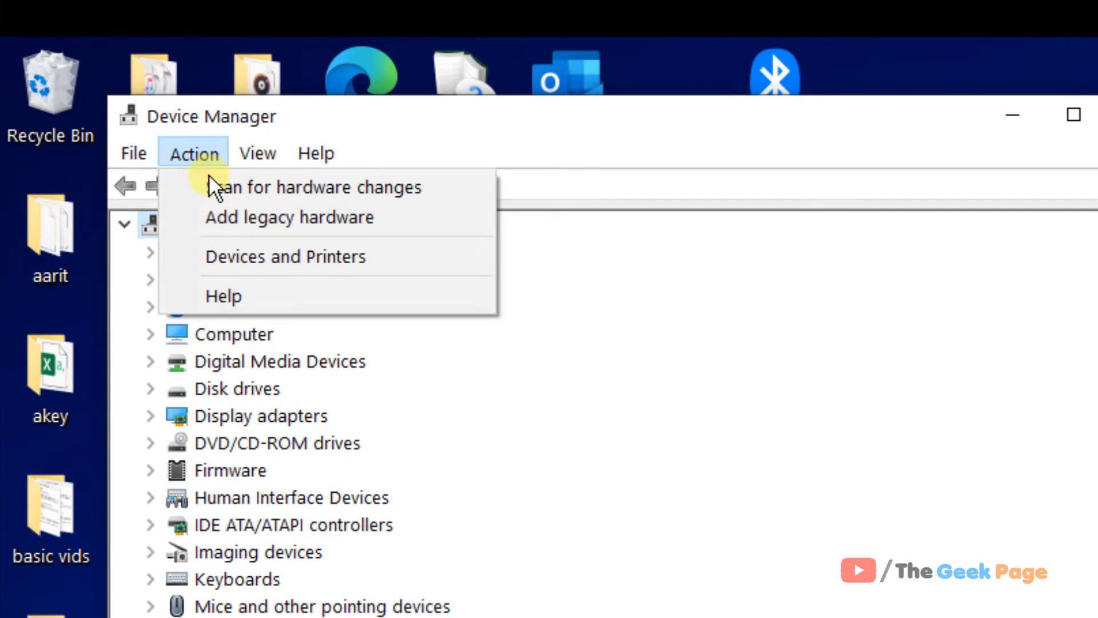
pyautogui.click(288, 216)
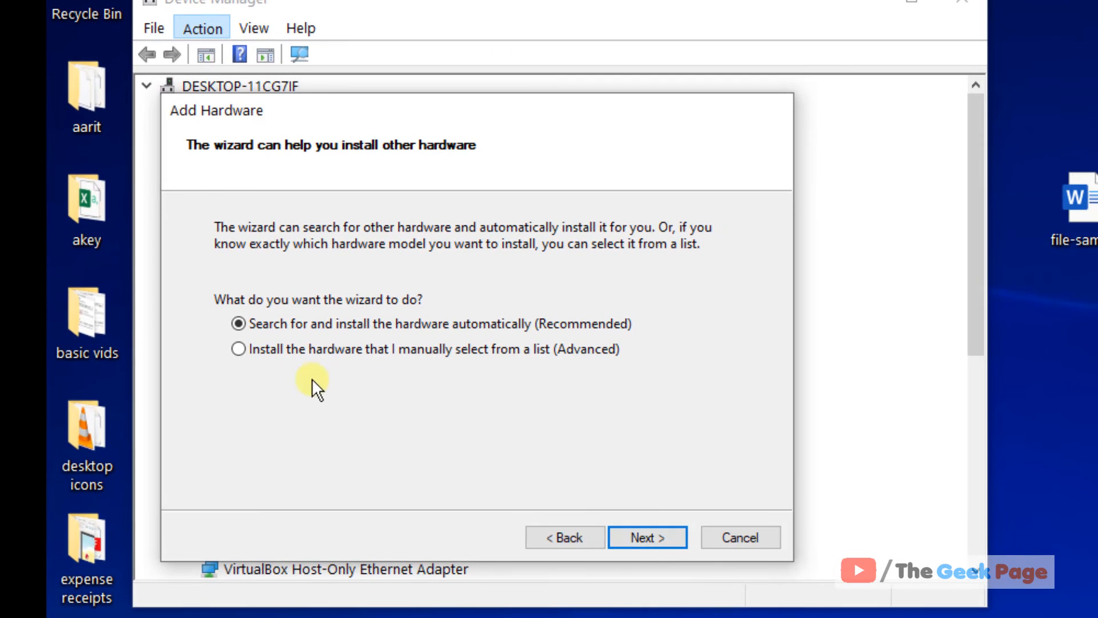
pyautogui.click(238, 349)
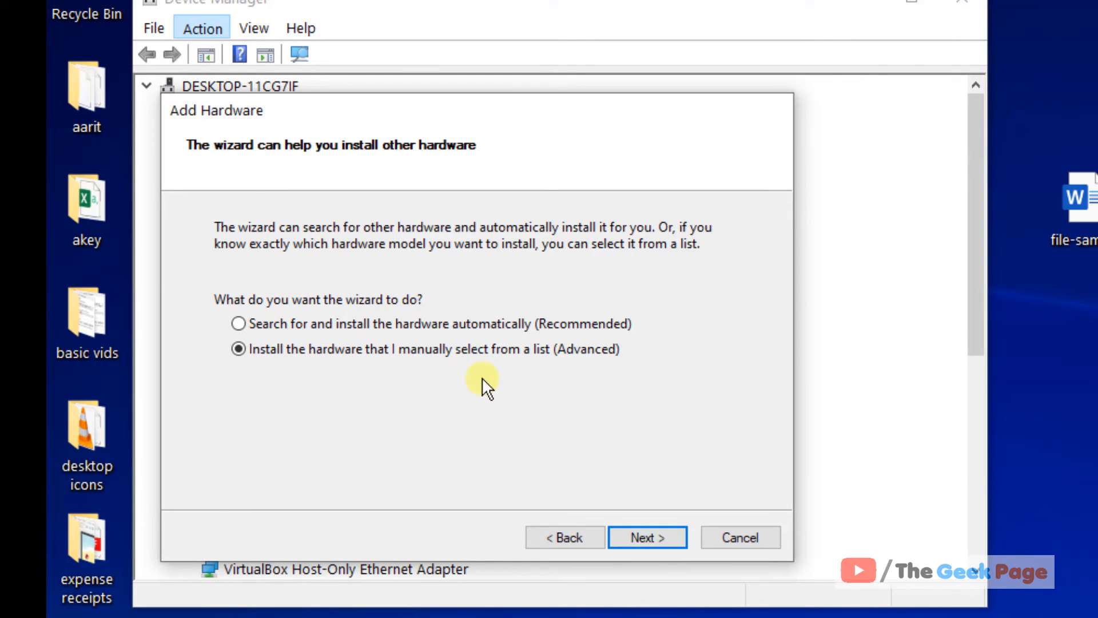
pyautogui.click(645, 538)
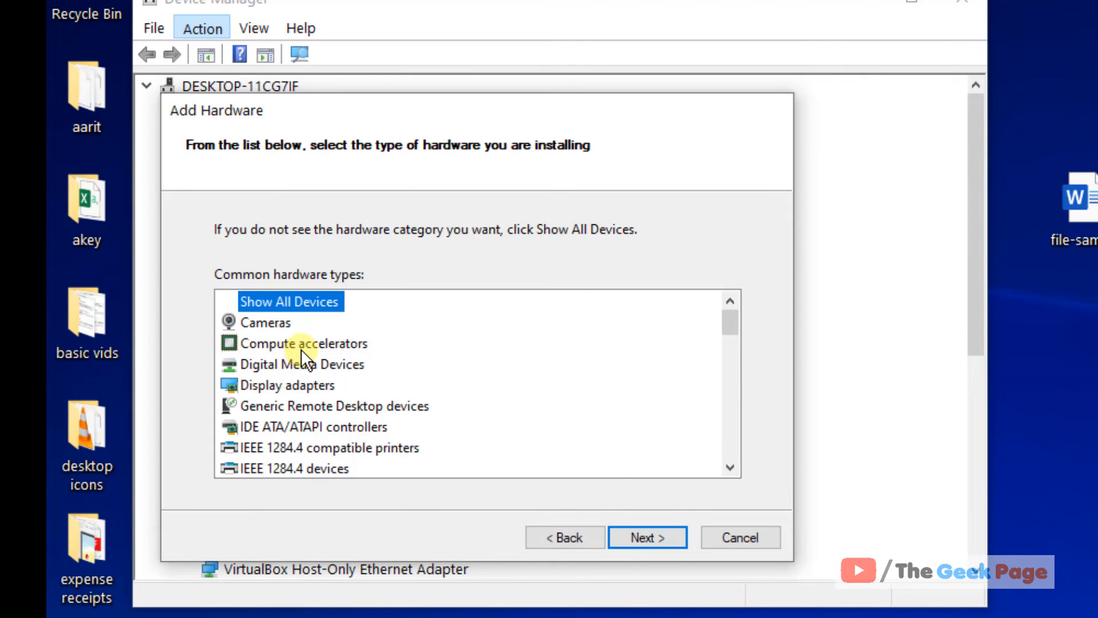
pyautogui.scroll(-3)
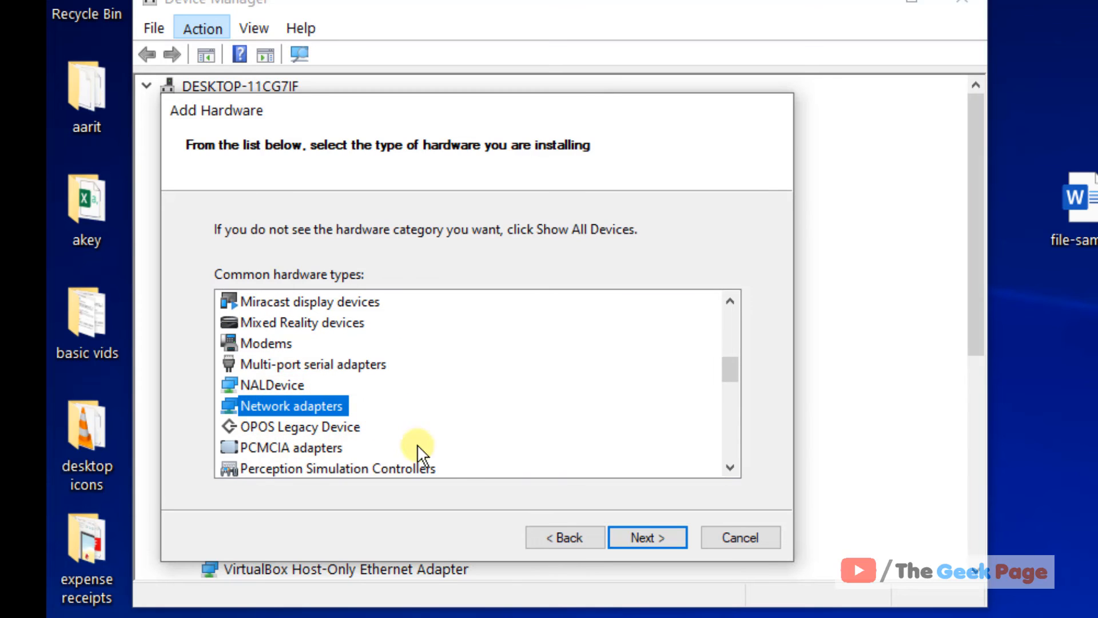
pyautogui.click(645, 538)
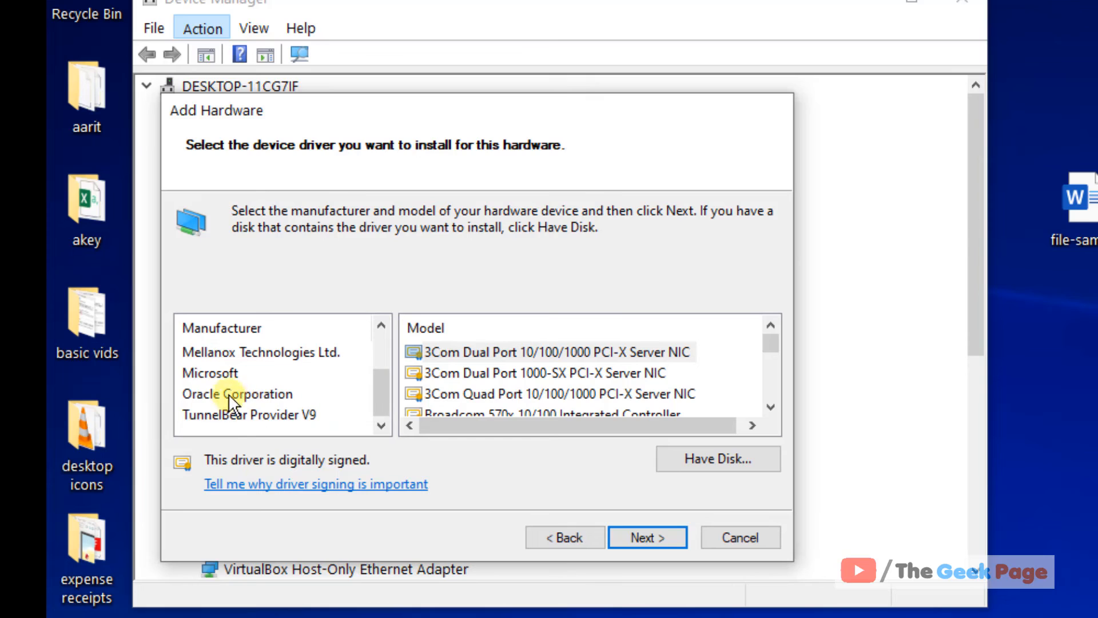
# Step: Pick Microsoft's Hyper-V VPN Network Adapter model, then cancel the wizard
pyautogui.click(211, 373)
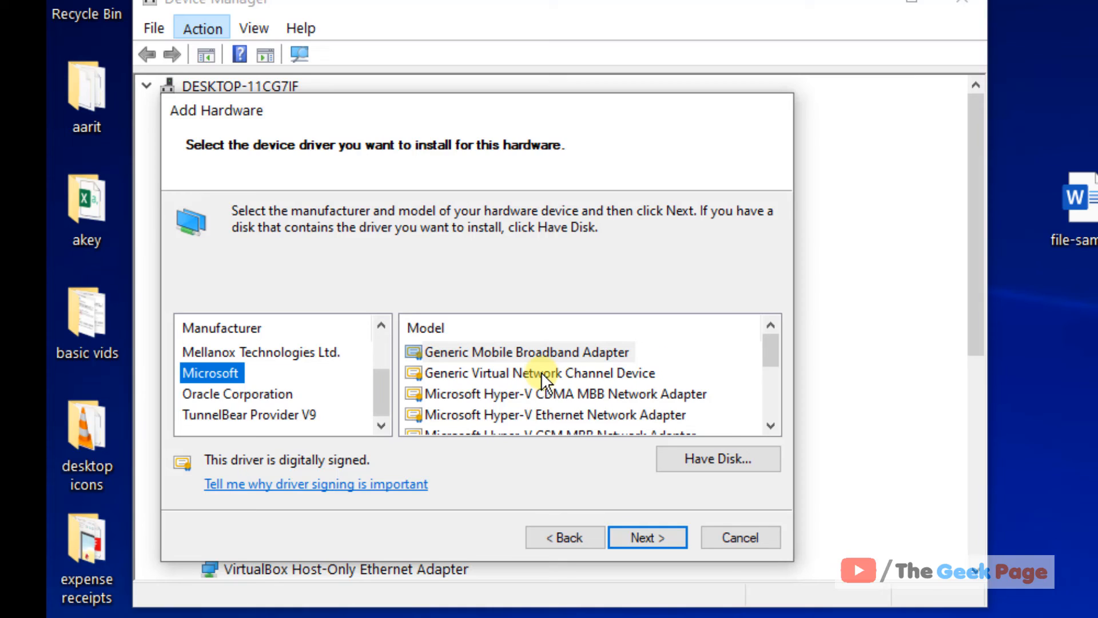
pyautogui.moveTo(580, 395)
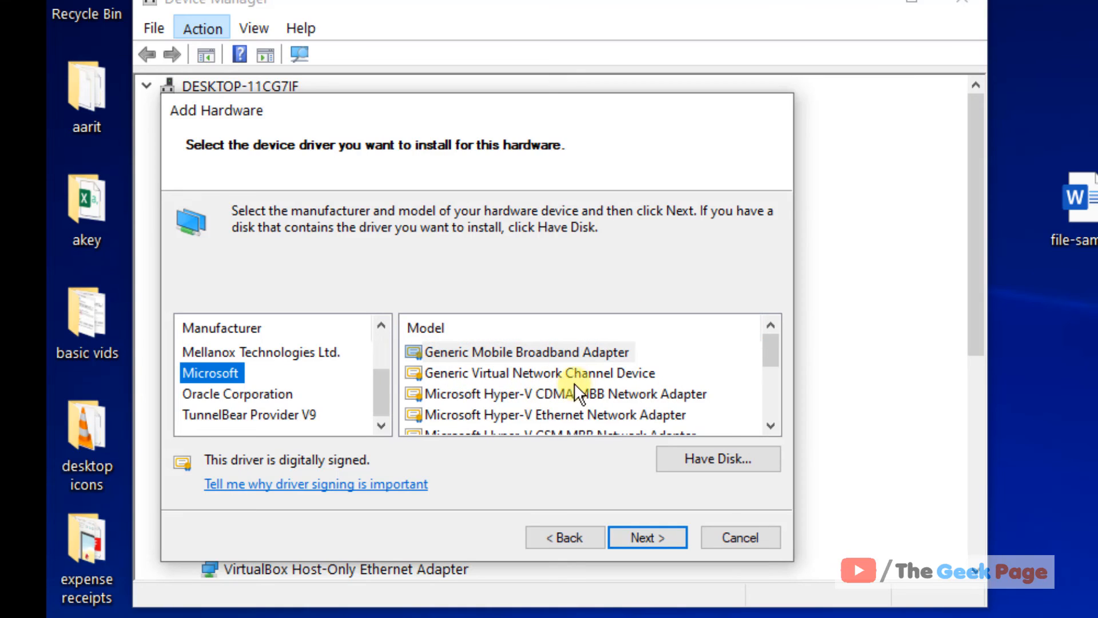
pyautogui.scroll(-3)
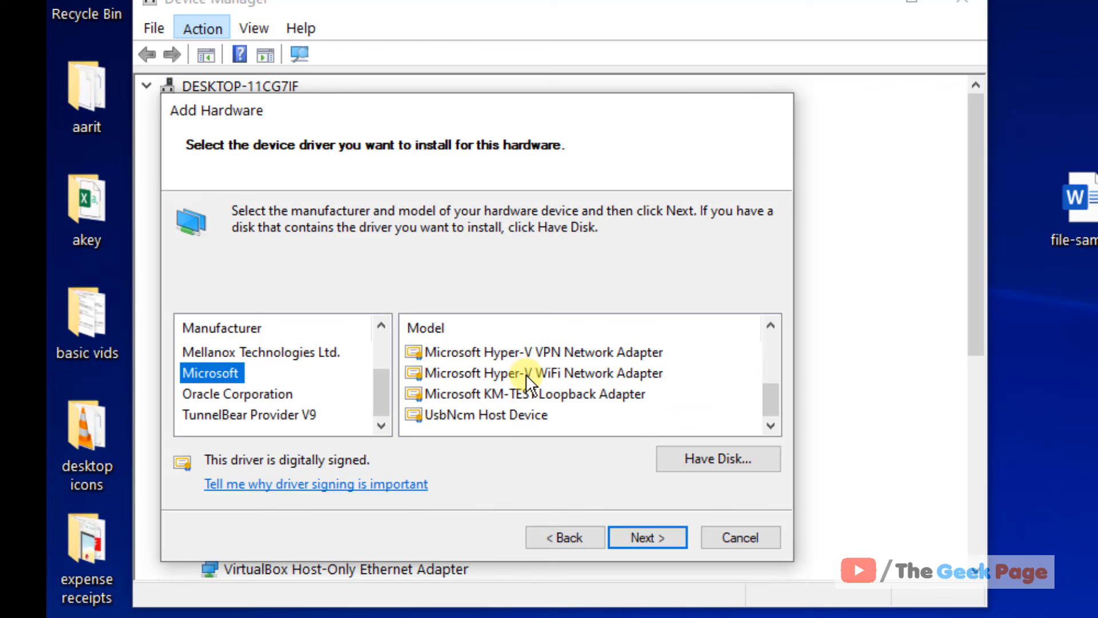
pyautogui.moveTo(470, 358)
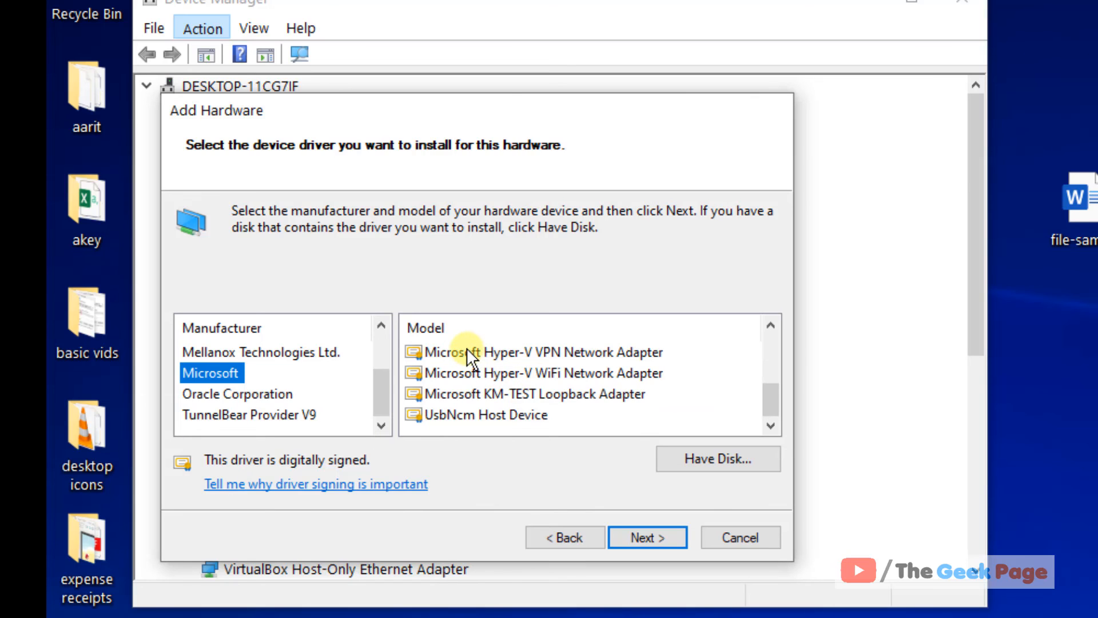
pyautogui.click(539, 351)
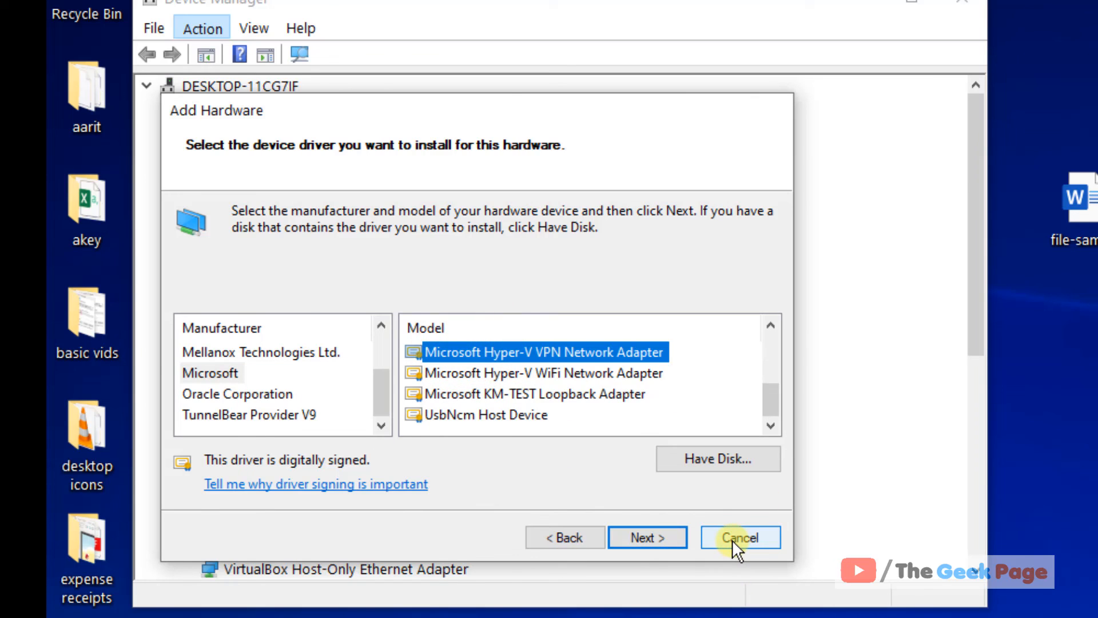
pyautogui.click(740, 537)
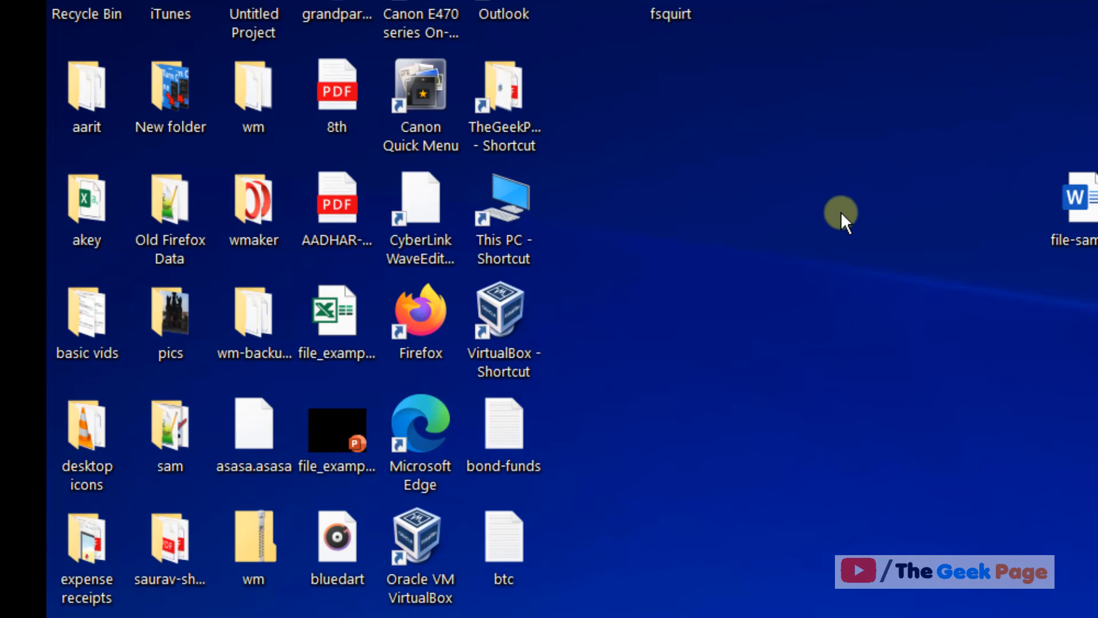
pyautogui.moveTo(833, 483)
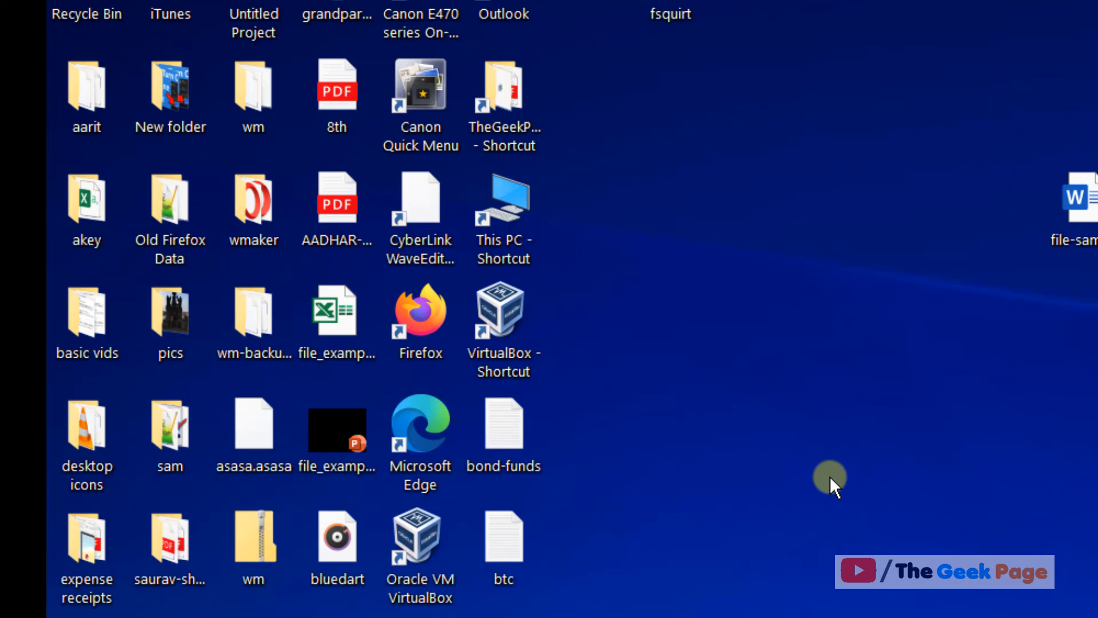